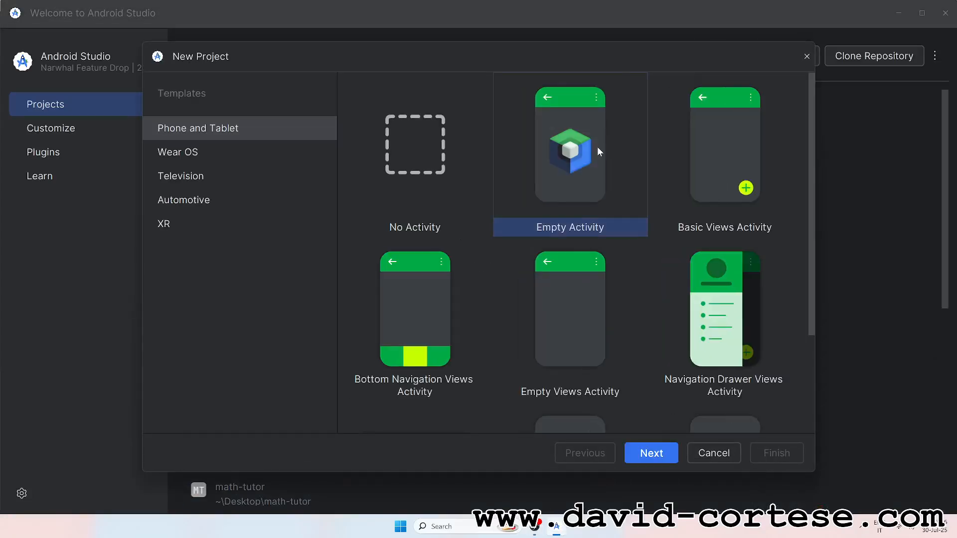
# Step: Create a new Empty Activity phone project named Music
pyautogui.click(650, 453)
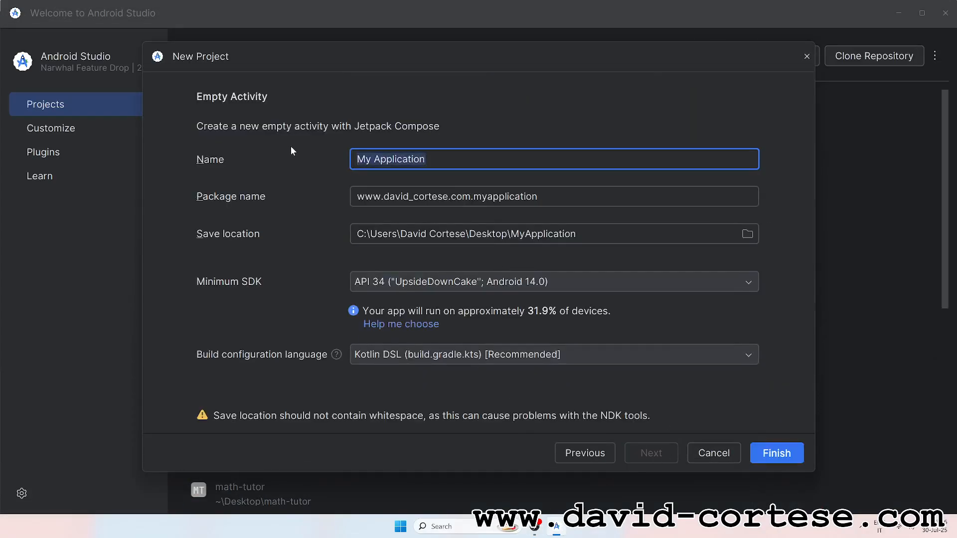
pyautogui.write('Music')
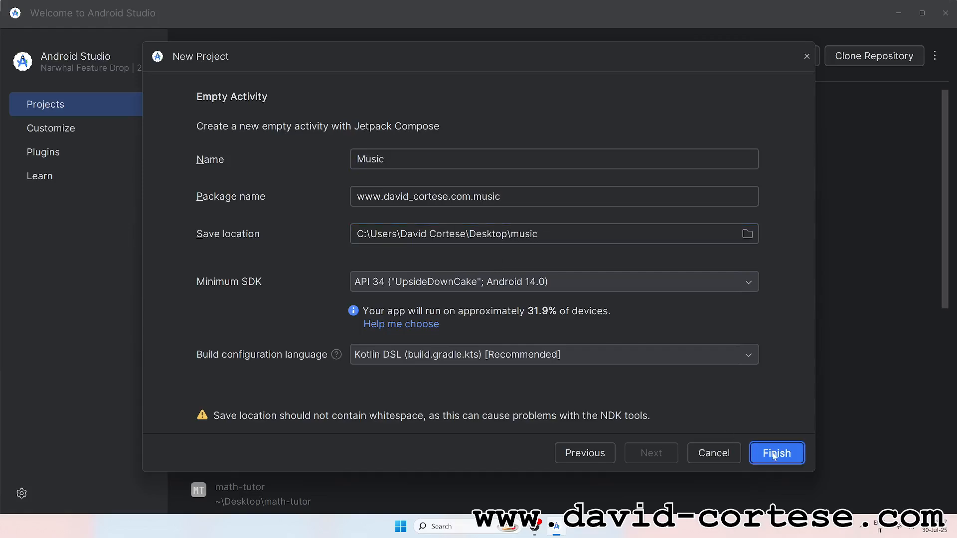
pyautogui.click(777, 453)
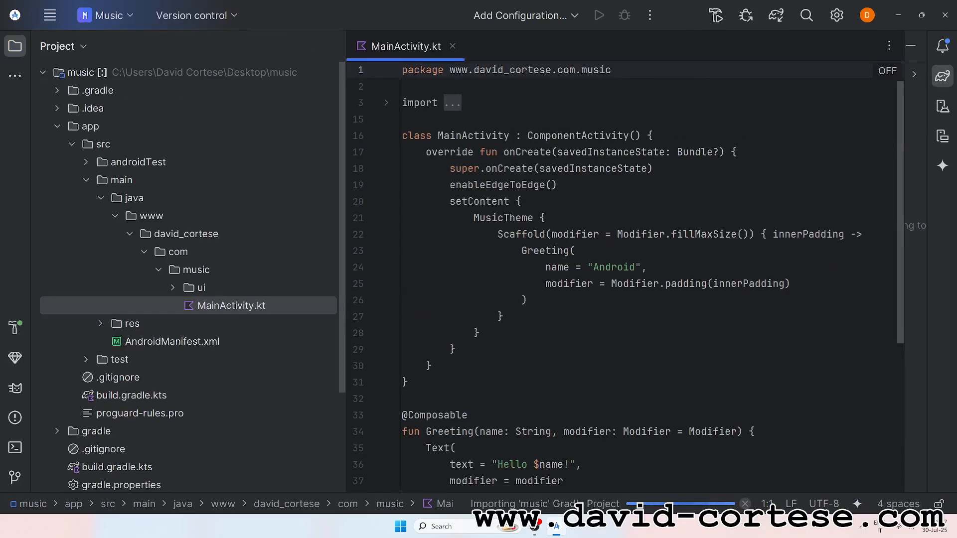
# Step: Edit MainActivity's onCreate to launch the YouTube playlist URL via an ACTION_VIEW intent
pyautogui.click(386, 102)
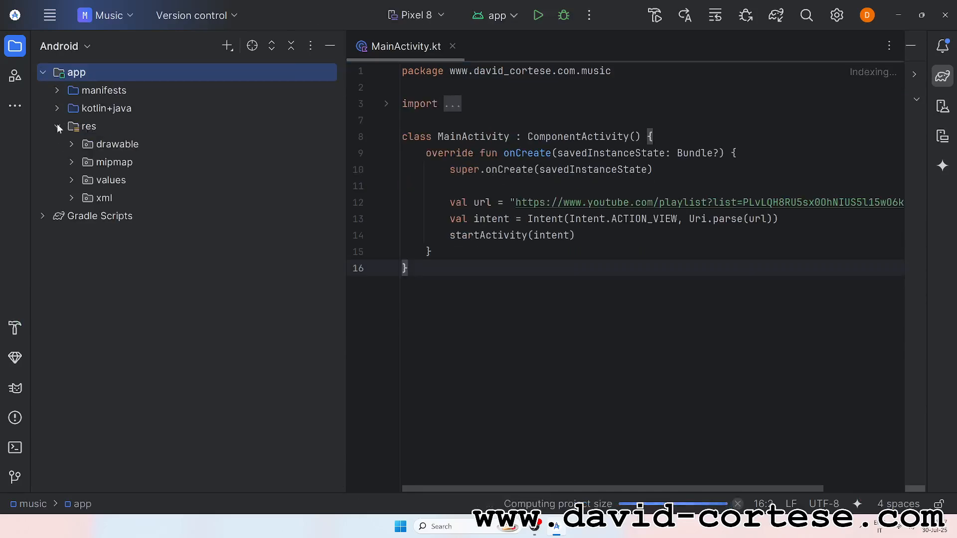
# Step: Start a new Image Asset from res and choose icon-1024x1024.png as the launcher foreground
pyautogui.rightClick(88, 126)
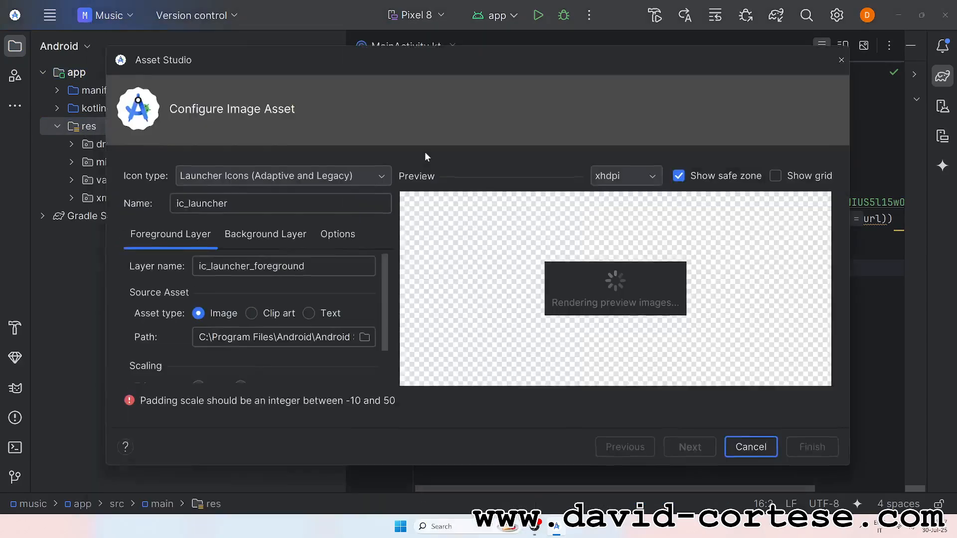
pyautogui.click(364, 338)
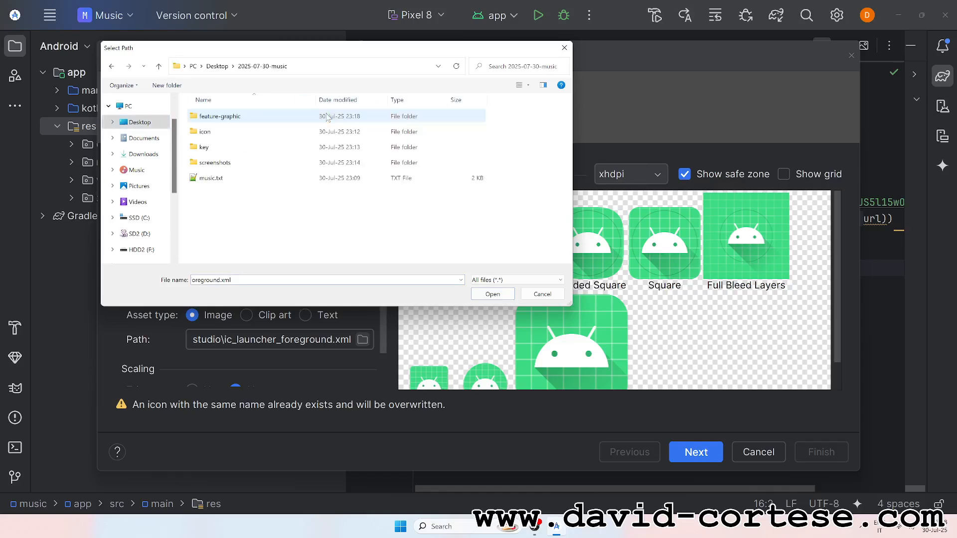
pyautogui.doubleClick(203, 131)
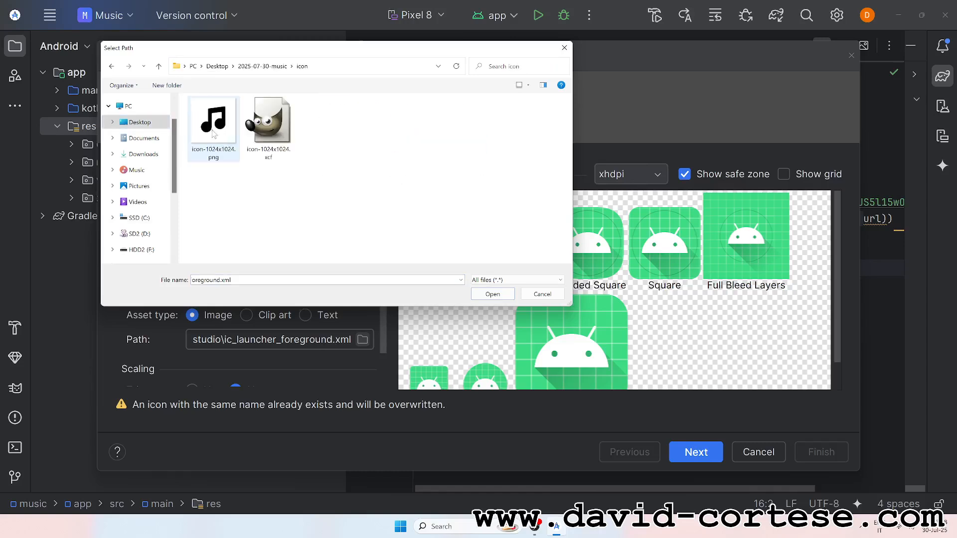
pyautogui.click(491, 293)
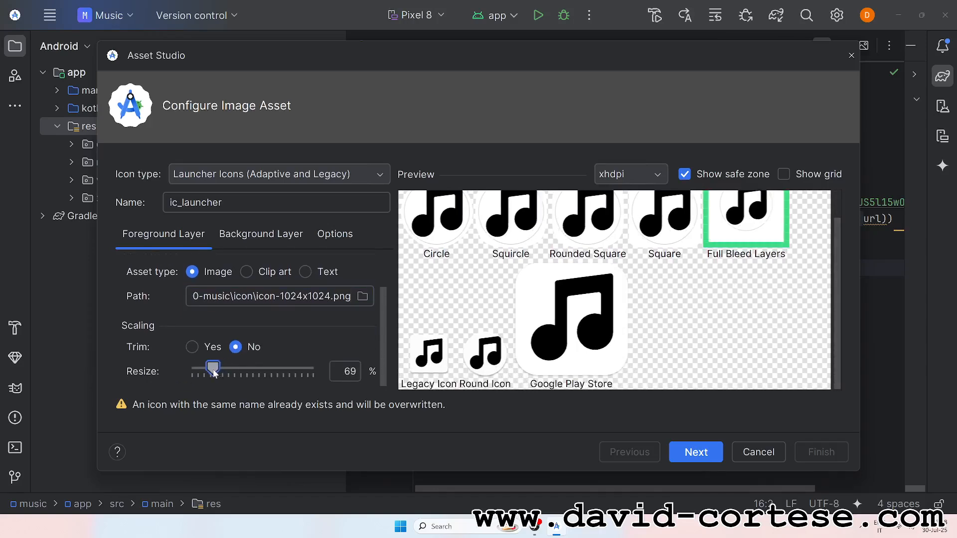
# Step: Resize the music-note foreground to 66% of the icon area
pyautogui.moveTo(213, 369); pyautogui.dragTo(210, 369)
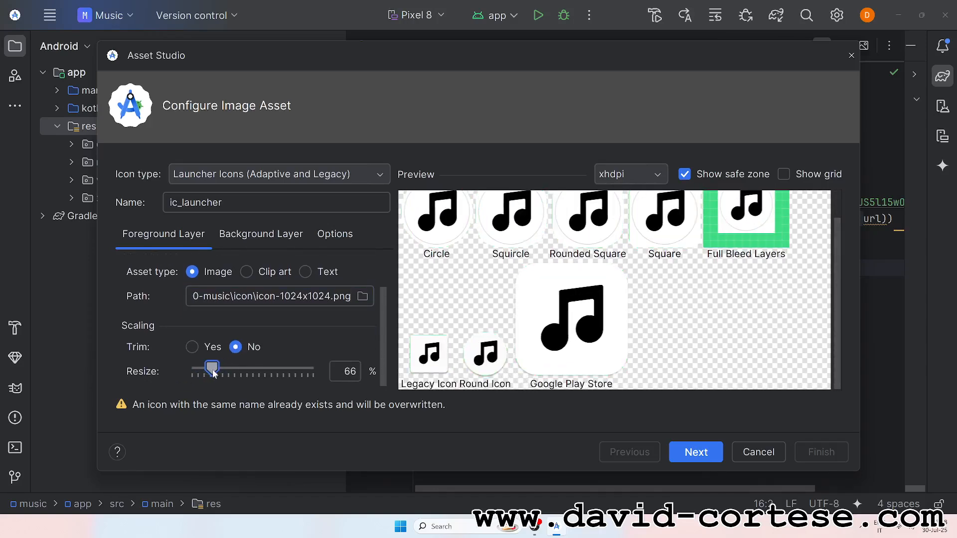
pyautogui.moveTo(211, 368); pyautogui.dragTo(227, 368)
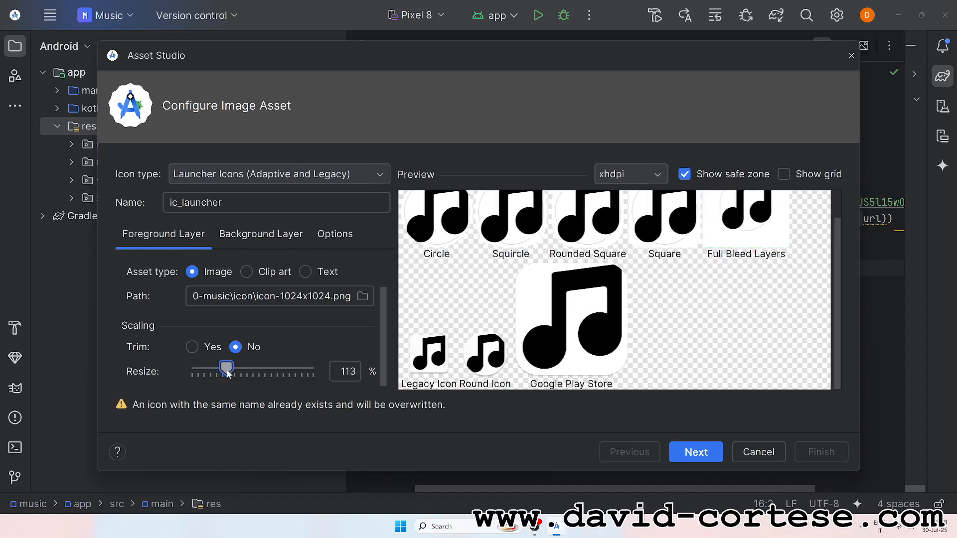
pyautogui.moveTo(226, 368); pyautogui.dragTo(207, 368)
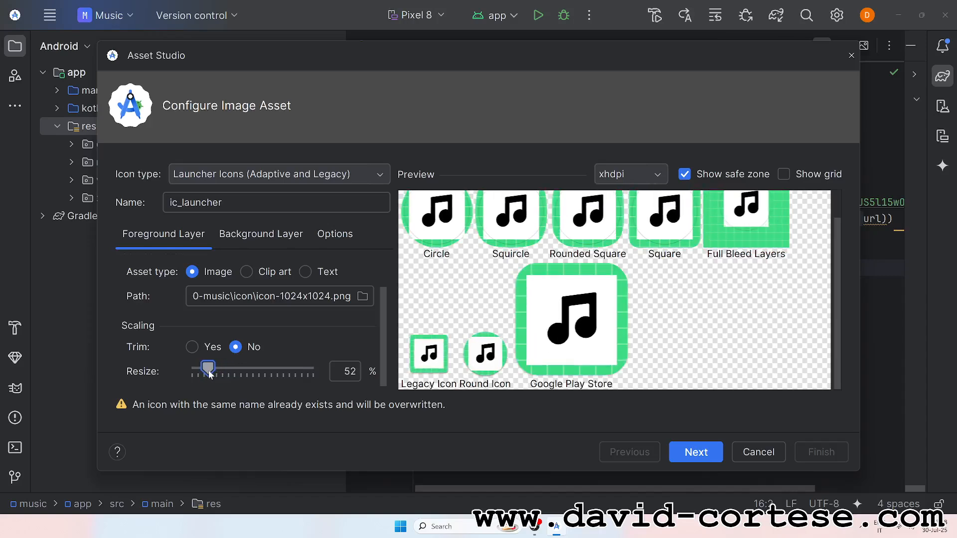
pyautogui.moveTo(207, 368); pyautogui.dragTo(230, 380)
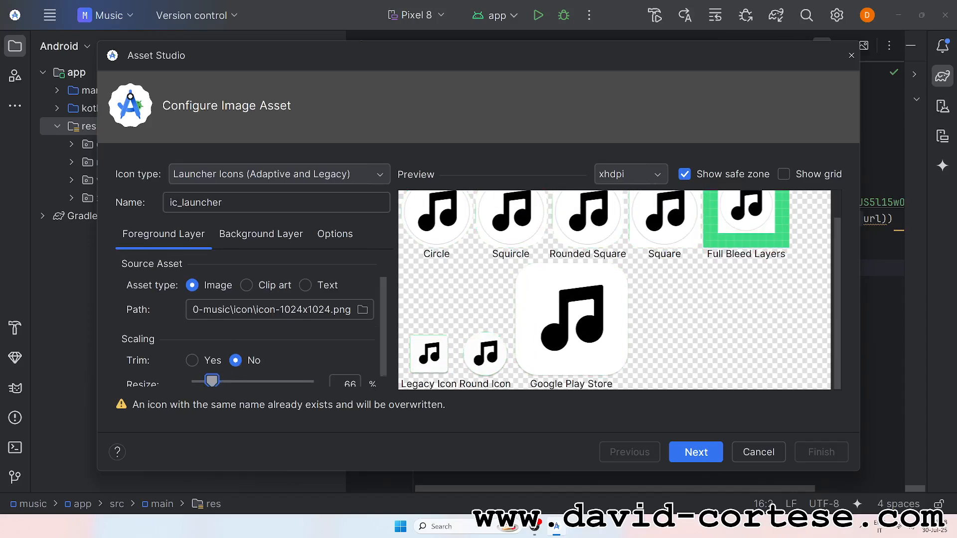
# Step: Set the icon background colour to white (FFFFFF) and continue to confirming the output files
pyautogui.click(261, 234)
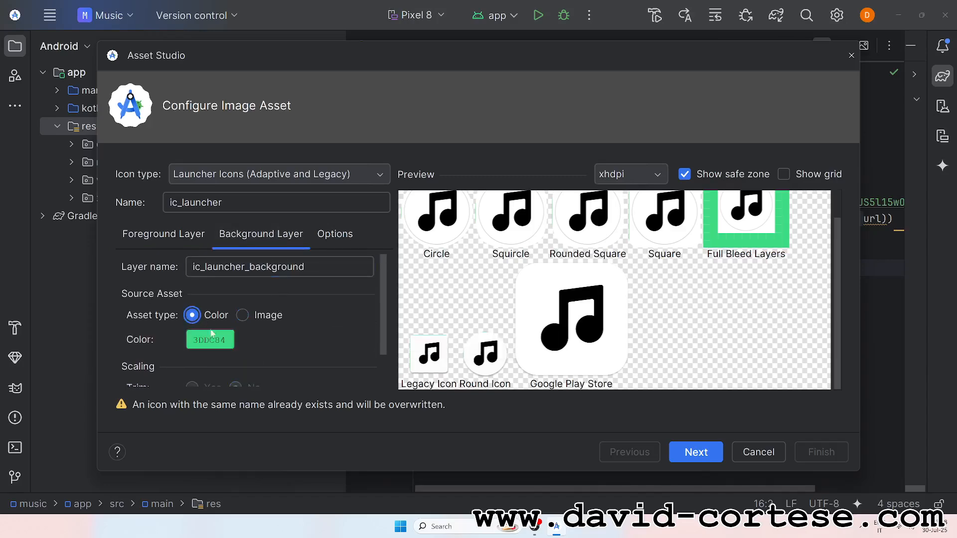
pyautogui.click(211, 339)
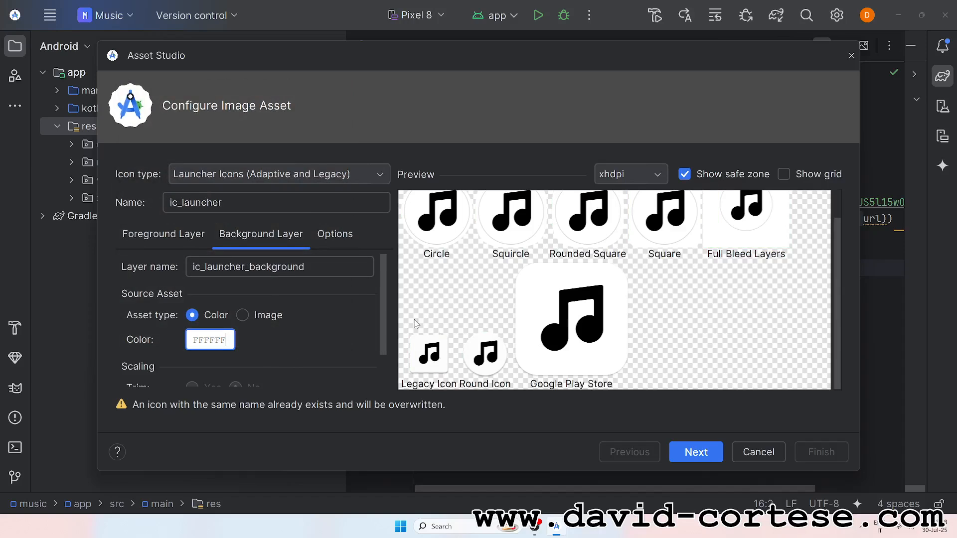
pyautogui.scroll(-3)
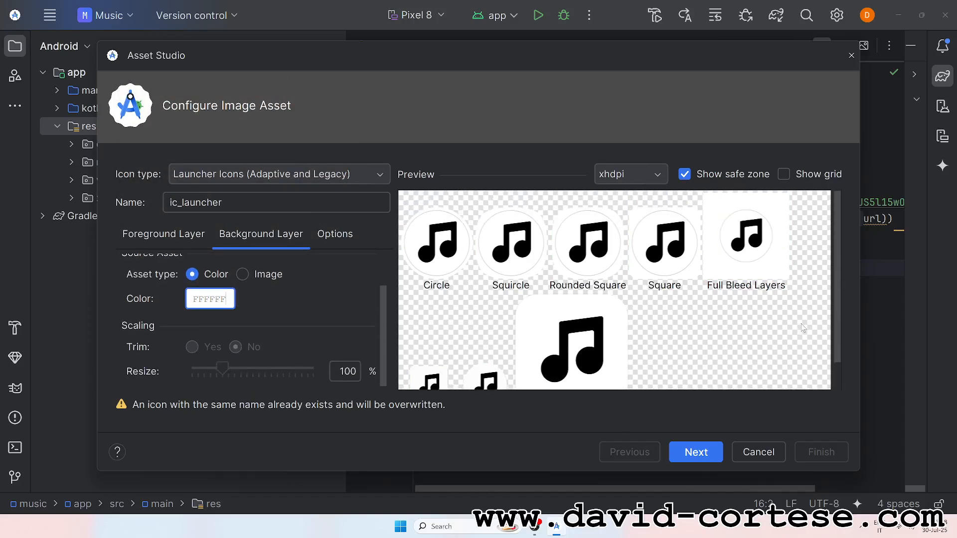
pyautogui.click(695, 453)
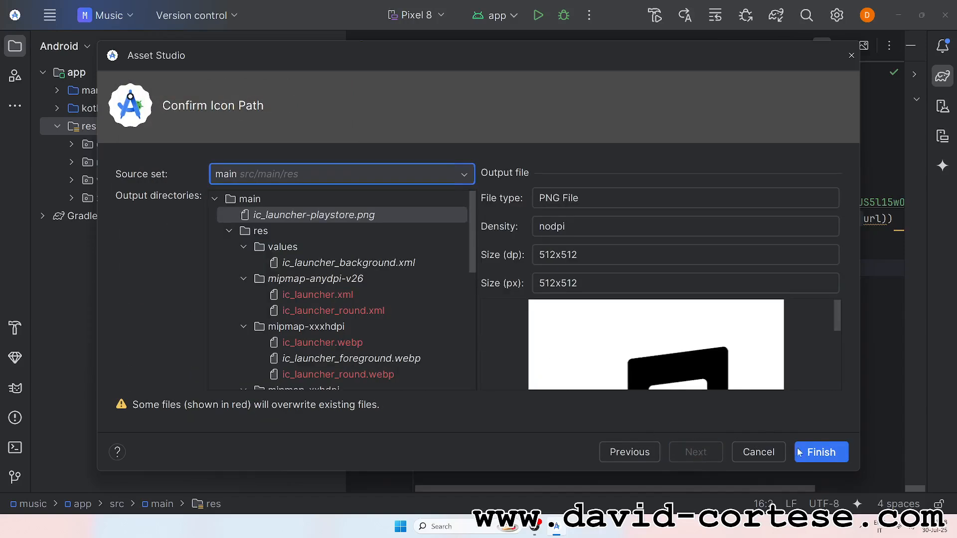
pyautogui.click(821, 453)
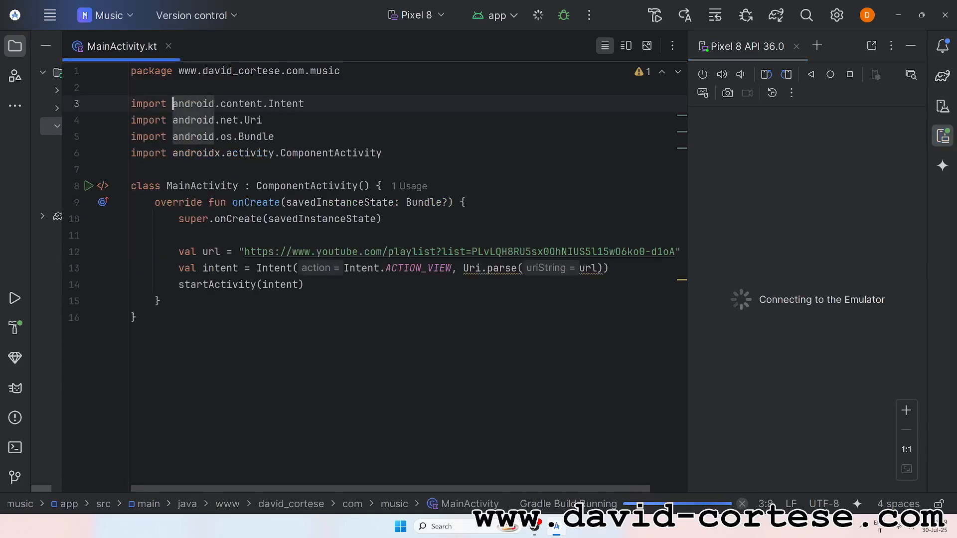
pyautogui.moveTo(733, 398)
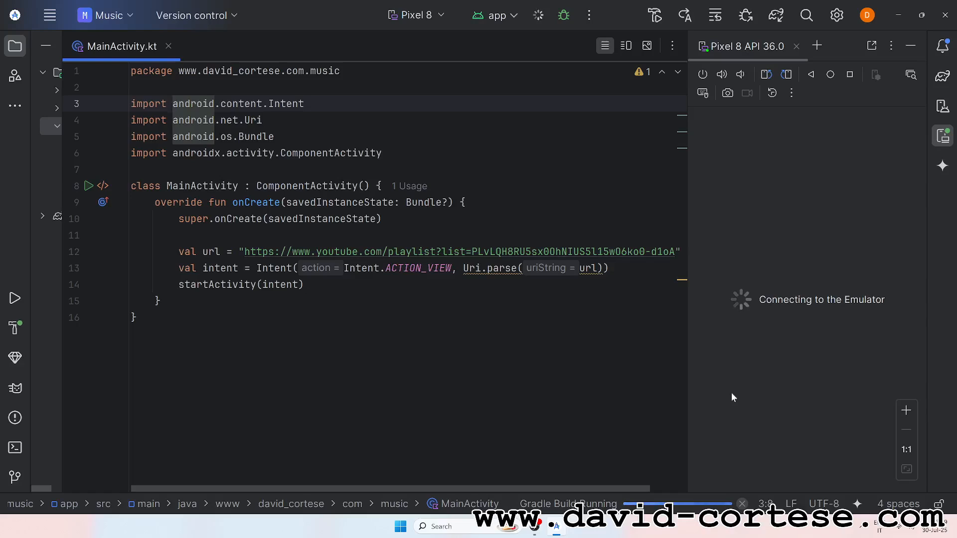
# Step: Wait for the Gradle build and Pixel 8 emulator while the app installs
pyautogui.click(135, 317)
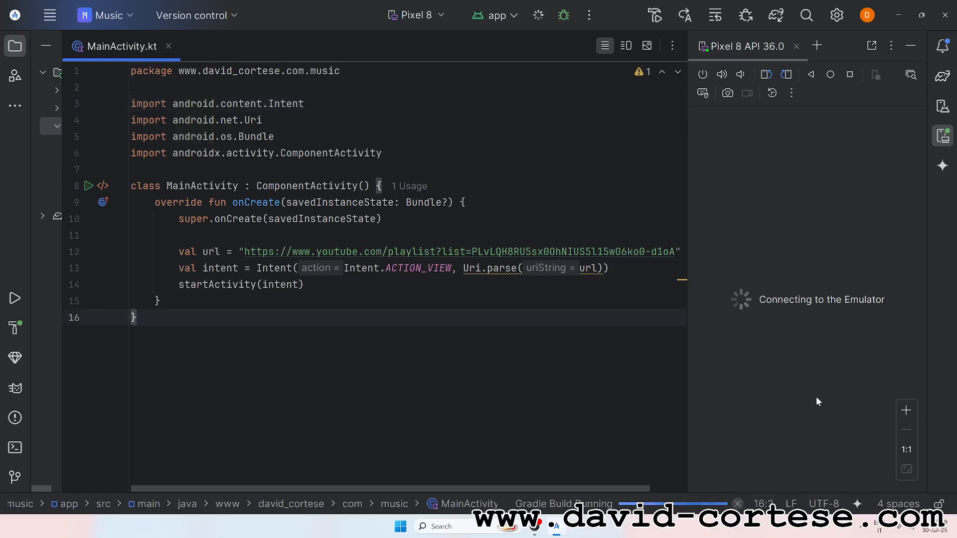
pyautogui.moveTo(799, 410)
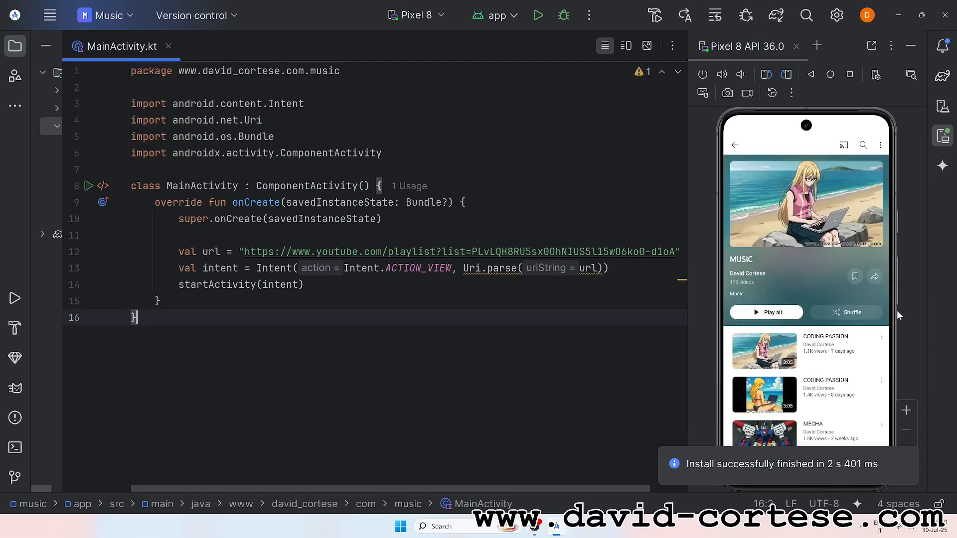
# Step: Accept the YouTube update prompt on the emulator, then return to Android Studio's main menu bar
pyautogui.scroll(-3)
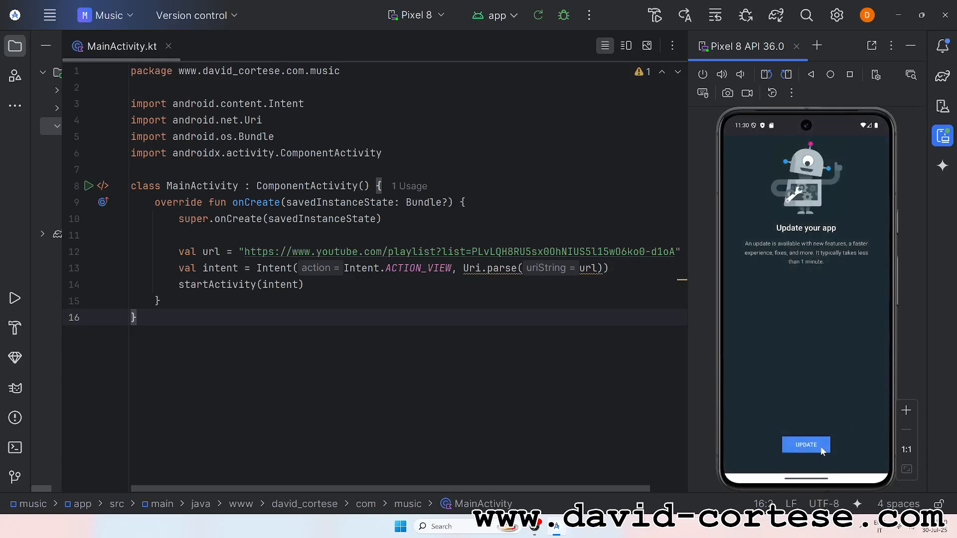
pyautogui.click(805, 445)
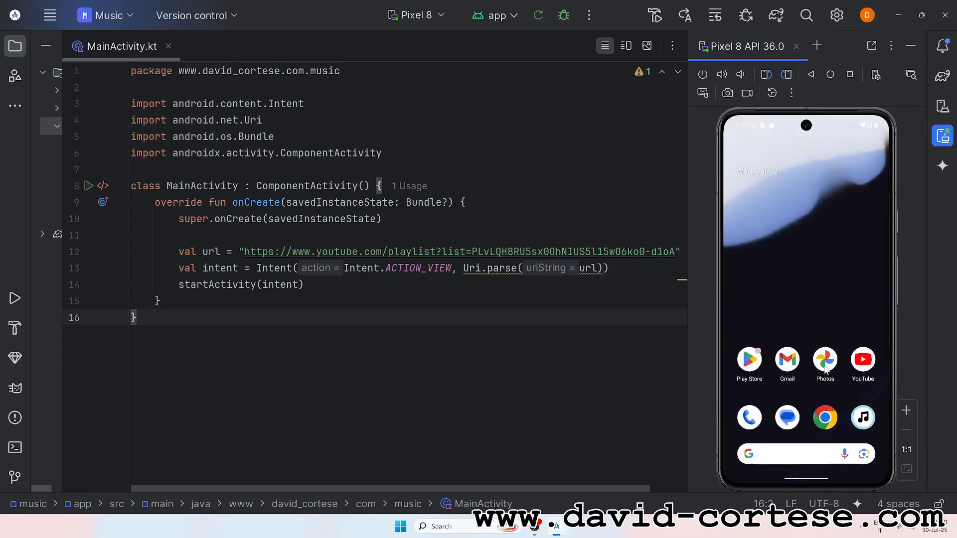
pyautogui.click(50, 15)
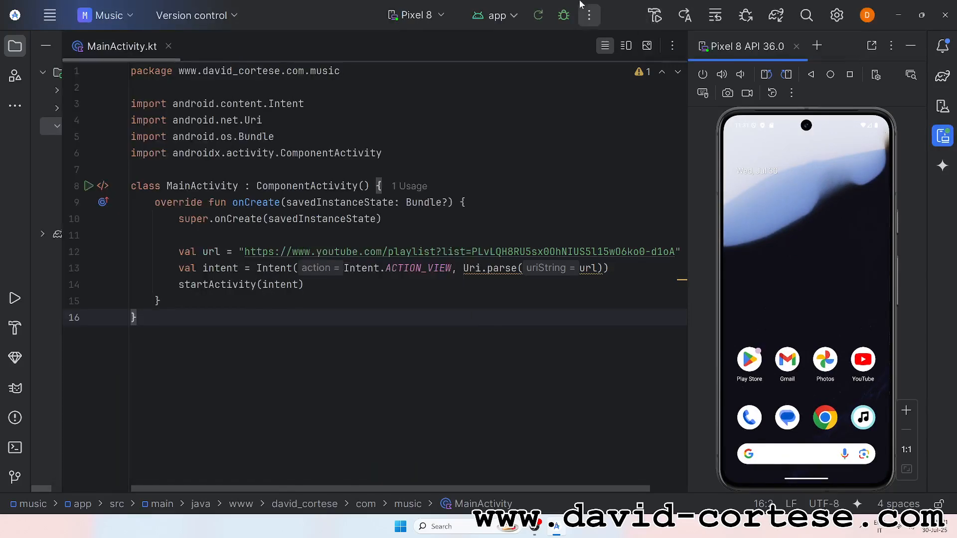
pyautogui.click(50, 15)
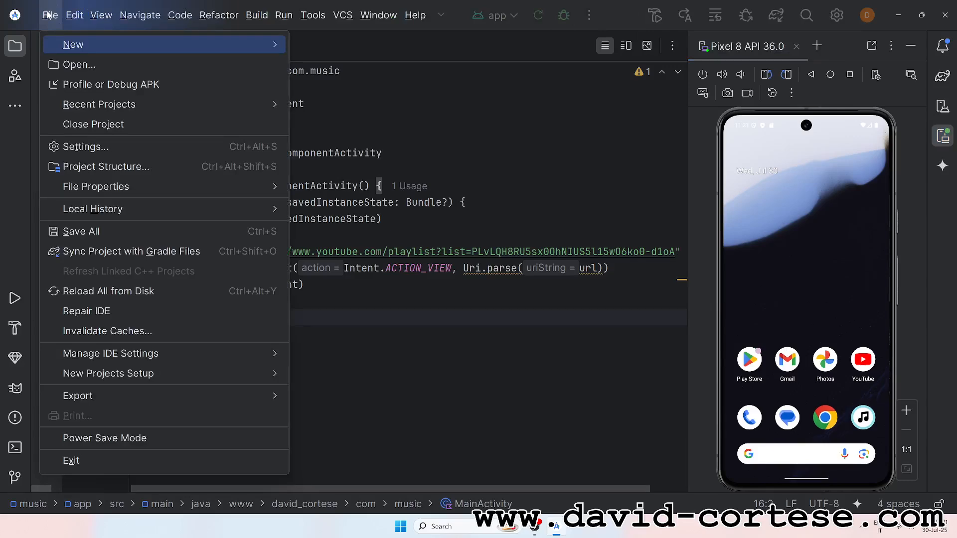
# Step: Start Generate Signed App Bundle with Android App Bundle selected, reaching the key store step
pyautogui.click(257, 15)
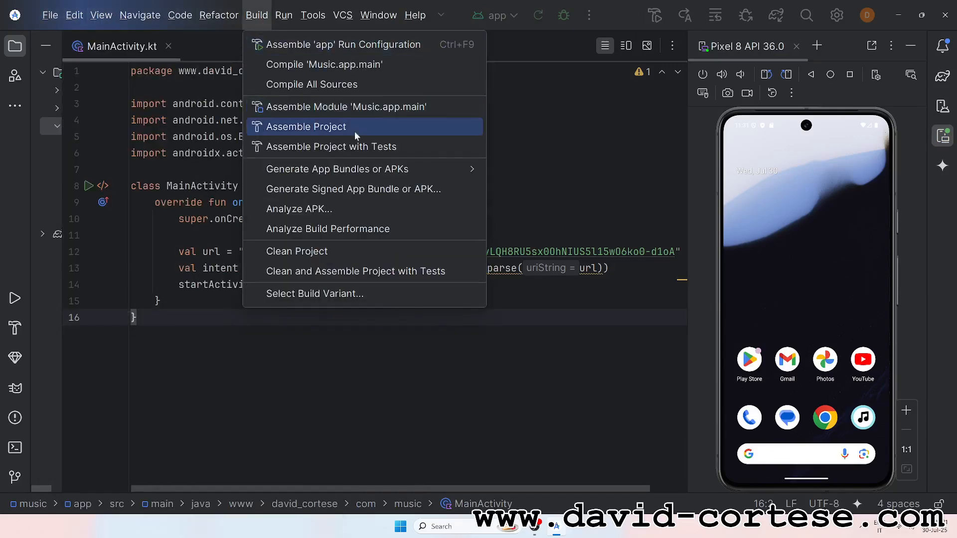
pyautogui.click(353, 188)
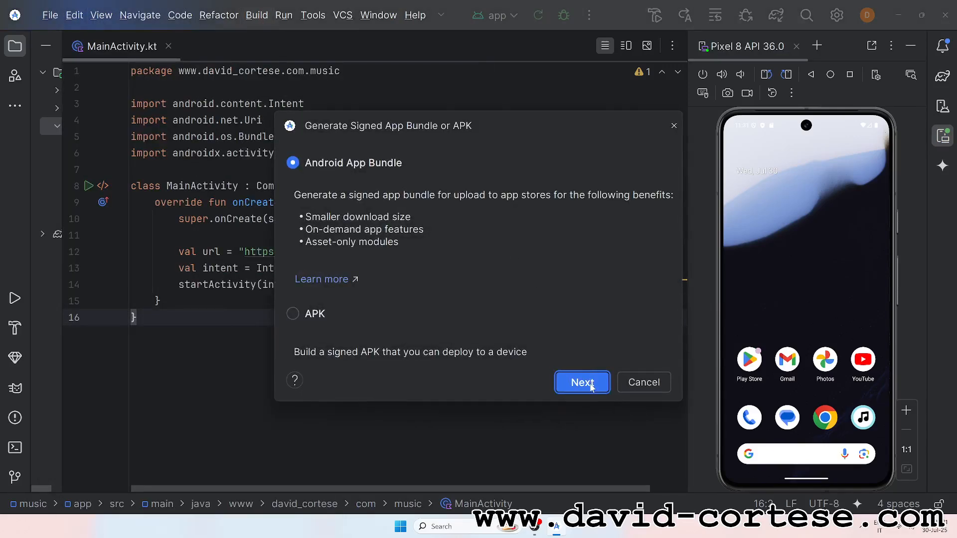
pyautogui.click(582, 382)
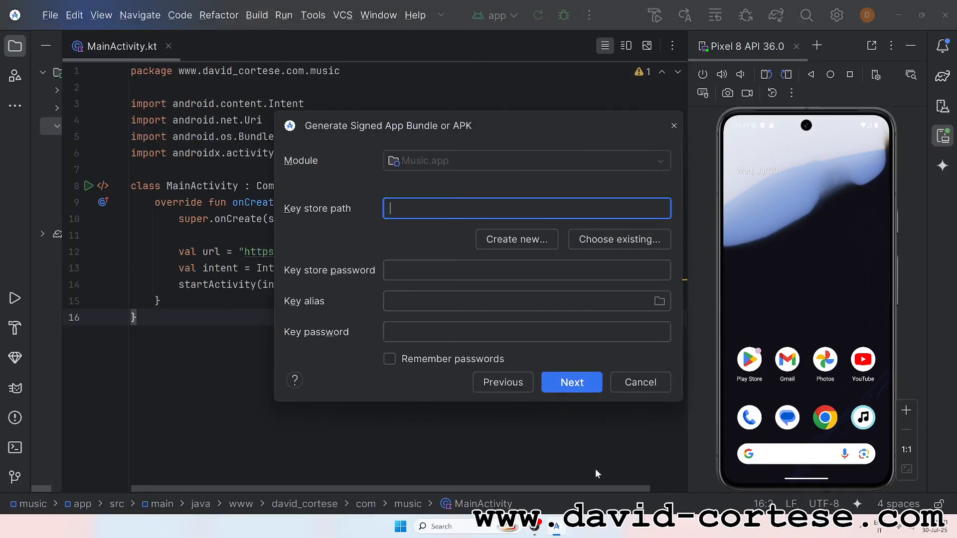